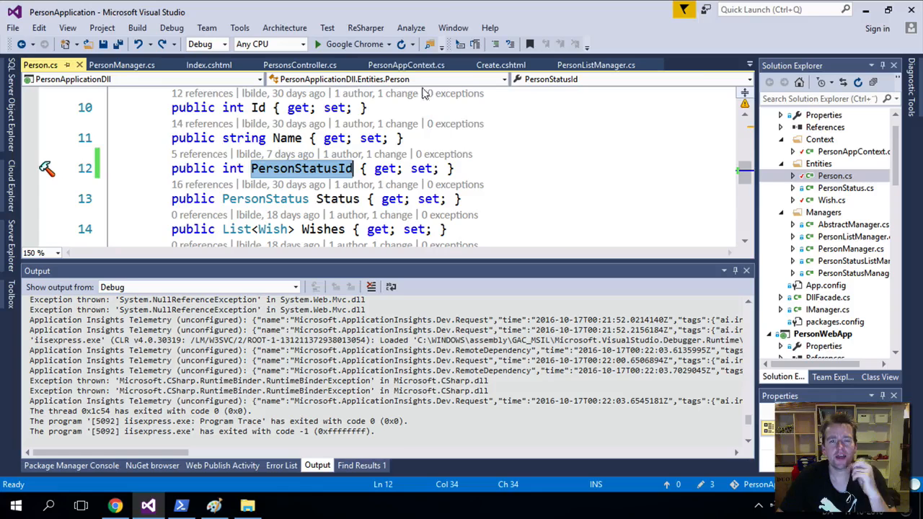
Append .HasForeignKey(conf => conf.PersonStatusId) after WithMany in OnModelCreating and save
click(407, 65)
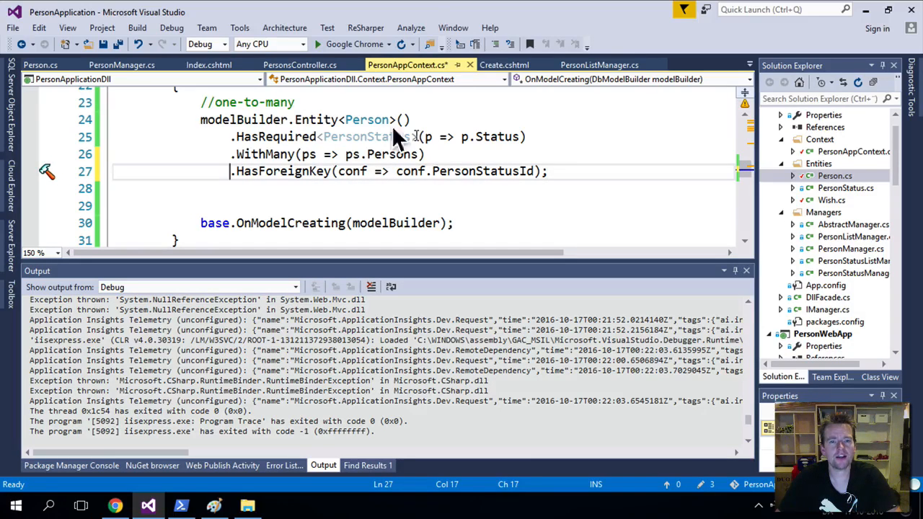
key(ctrl+s)
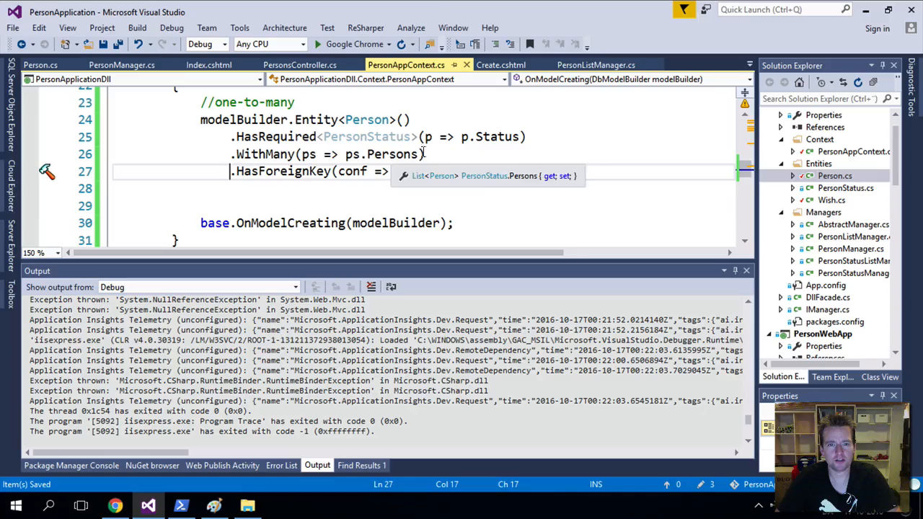
text(conf.PersonStatusId);)
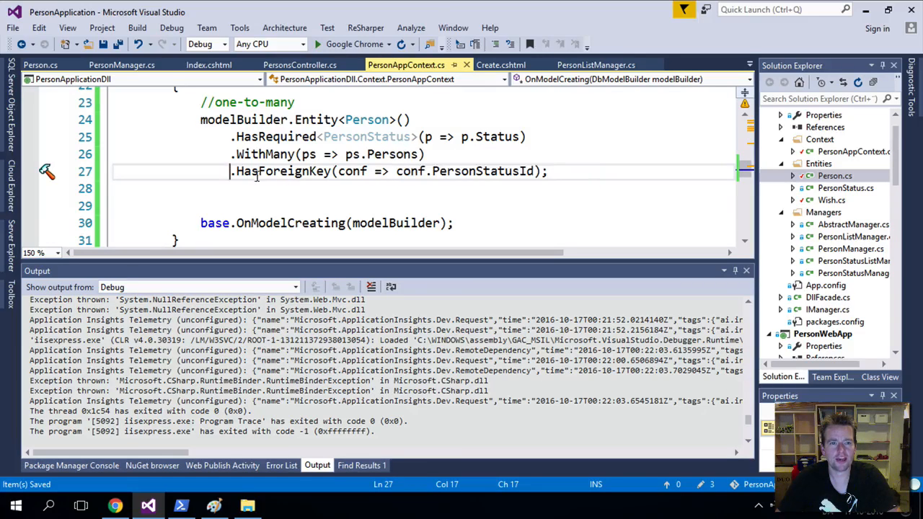
mouse_move(368, 119)
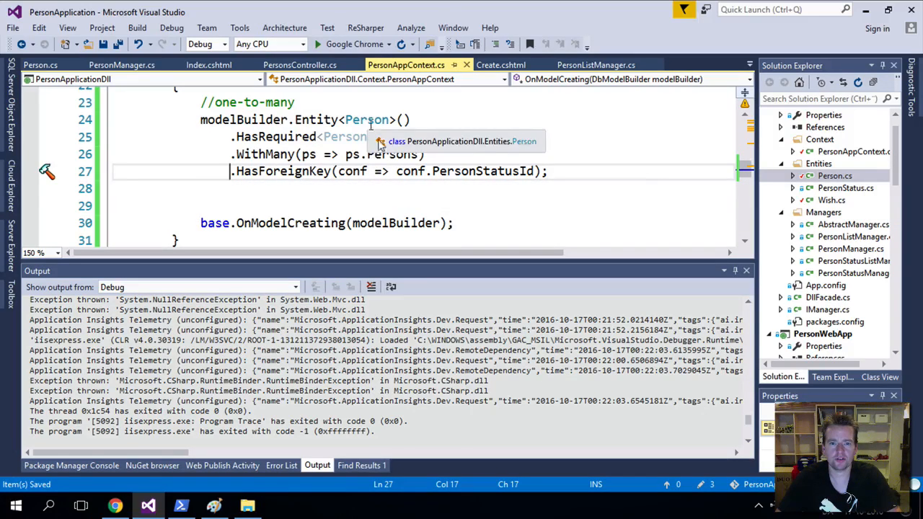
text(PersonStatusId)
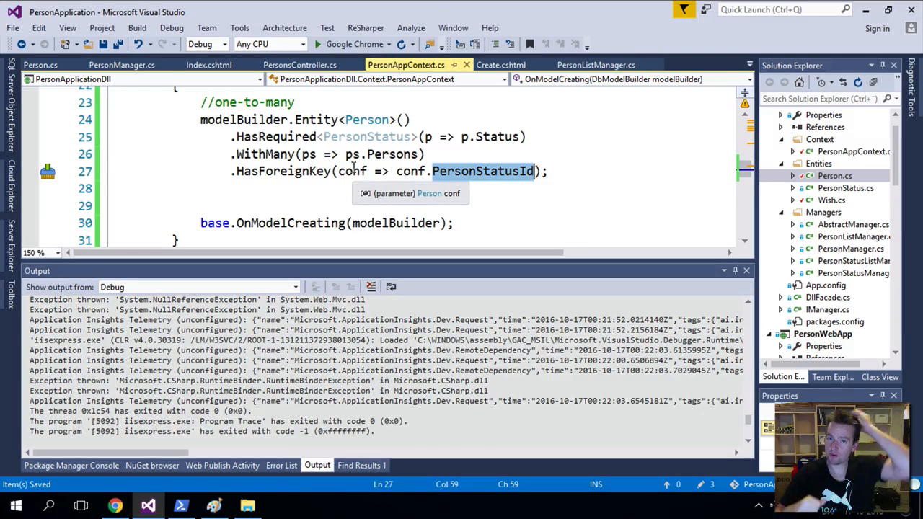
mouse_move(476, 182)
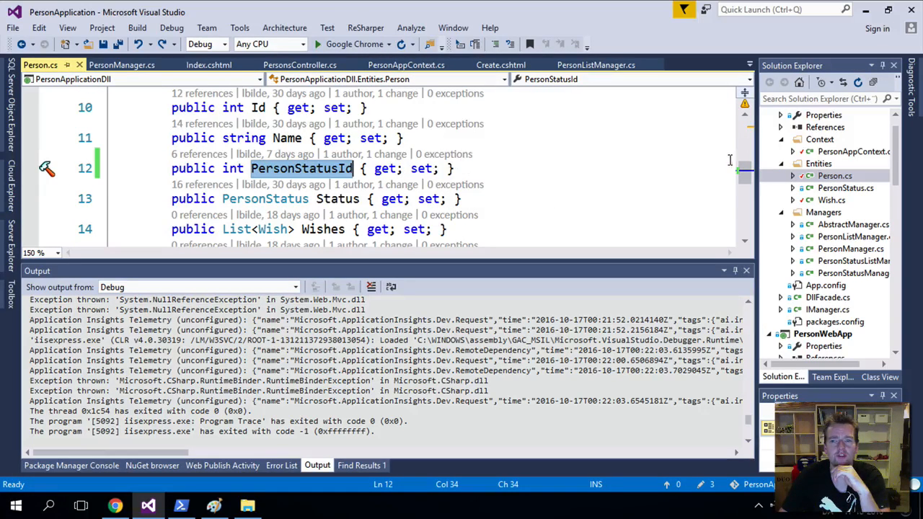
click(407, 65)
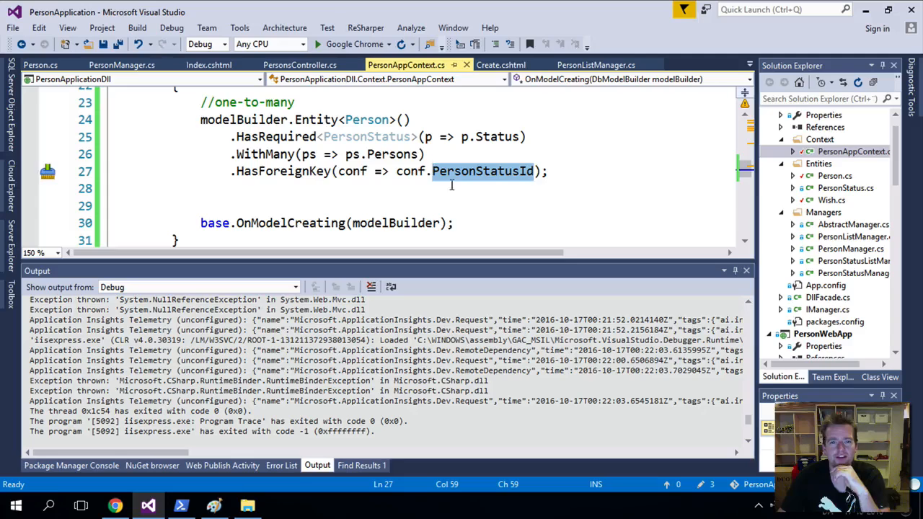
key(Ctrl+s)
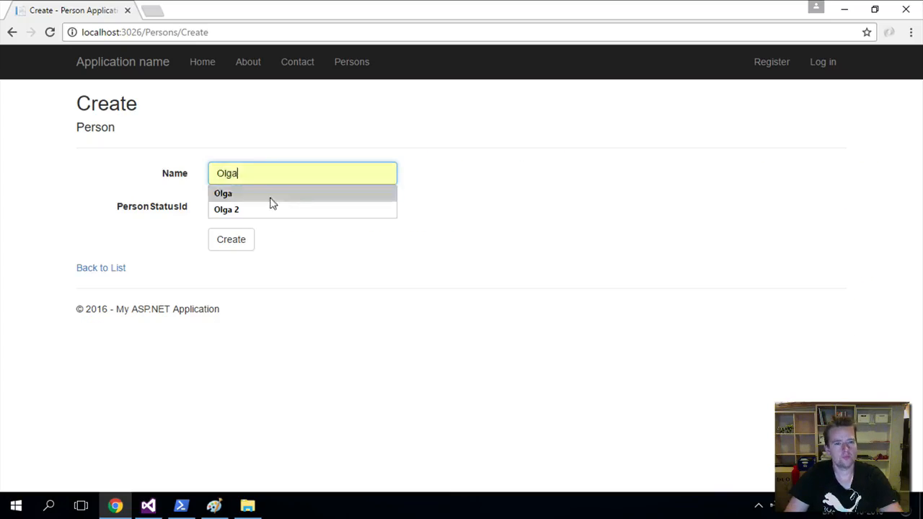
Choose At Work from the PersonStatusId dropdown for olga, then return to the code
click(303, 206)
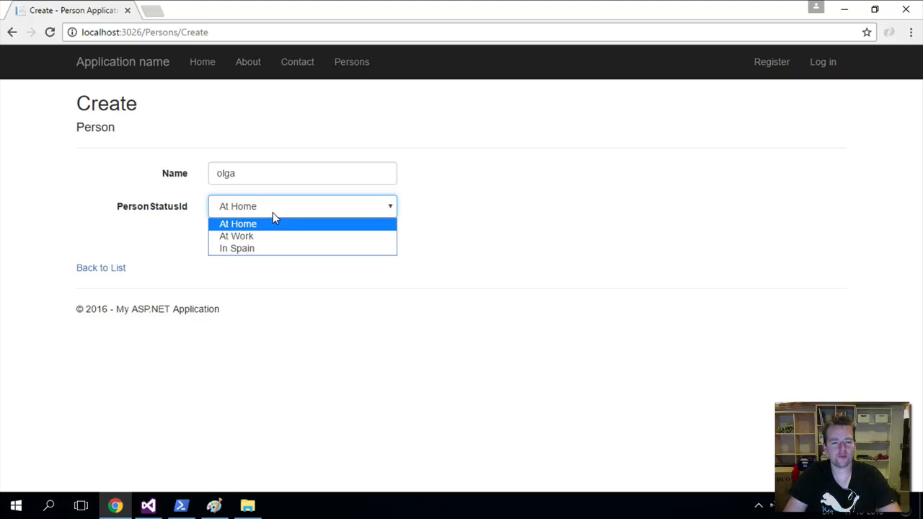
click(237, 237)
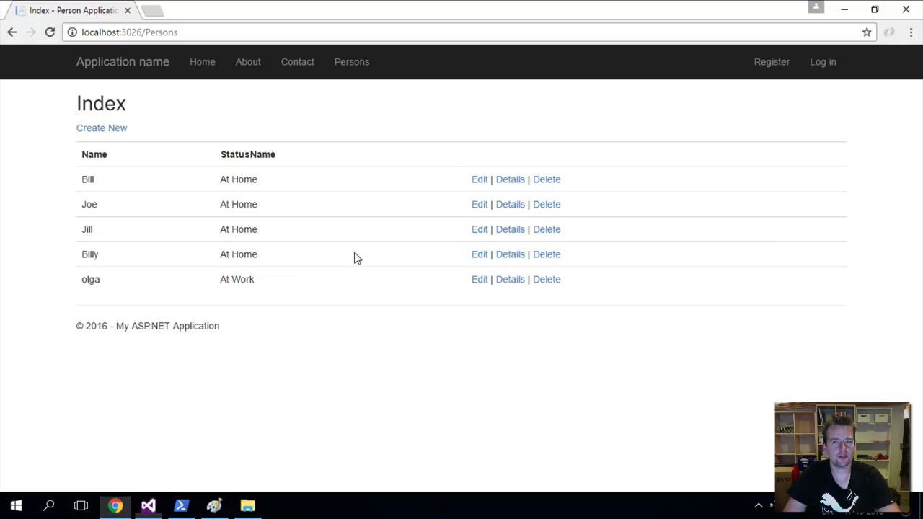
mouse_move(310, 289)
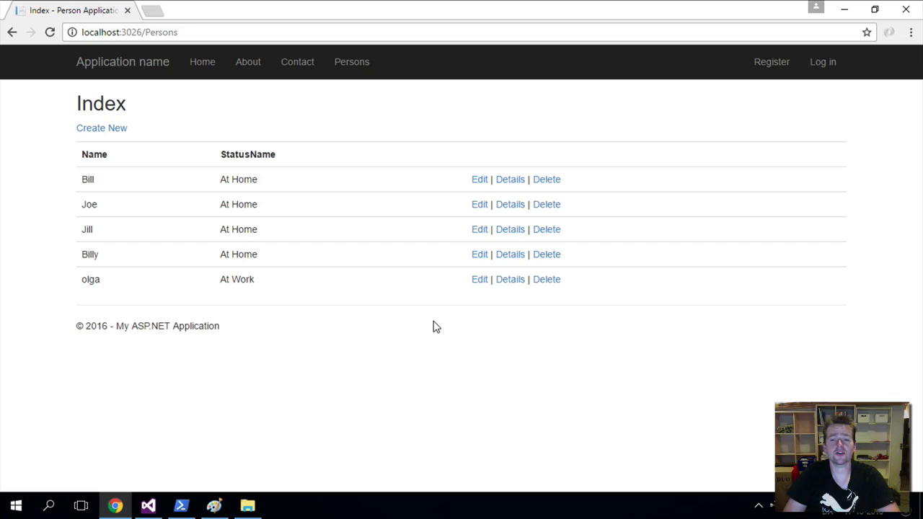
click(148, 505)
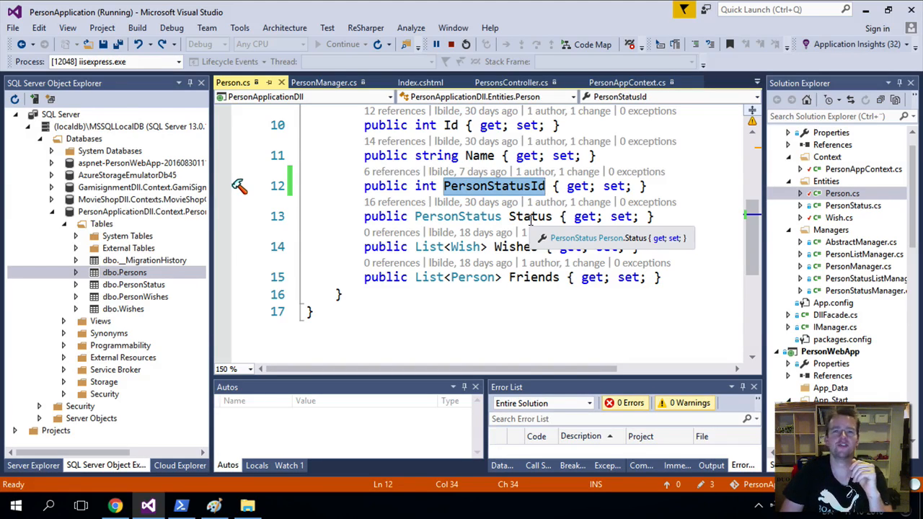
Inspect Person's PersonStatusId property beside the database tables, then select PersonAppContext.cs
click(626, 82)
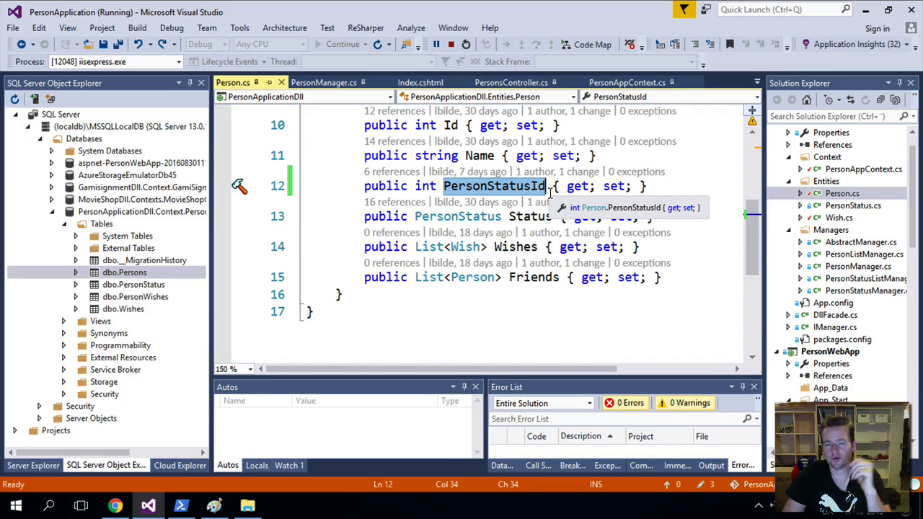
mouse_move(536, 202)
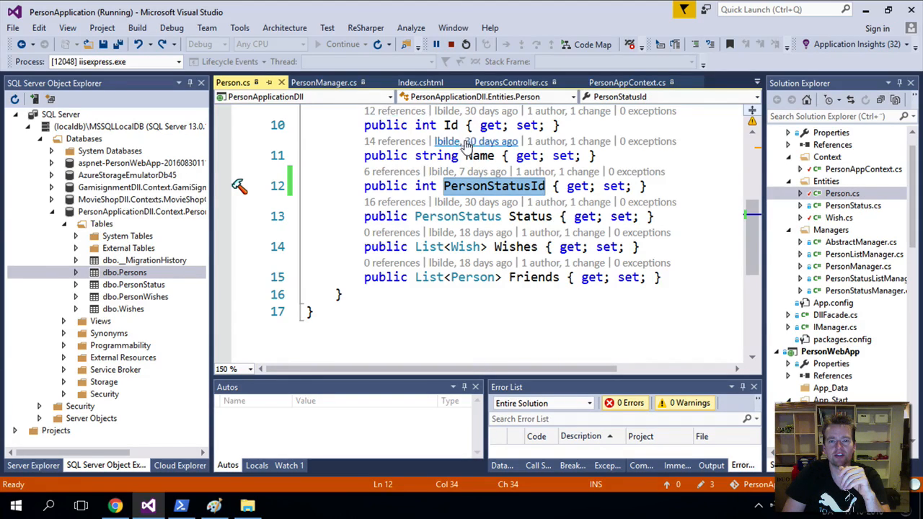
click(863, 169)
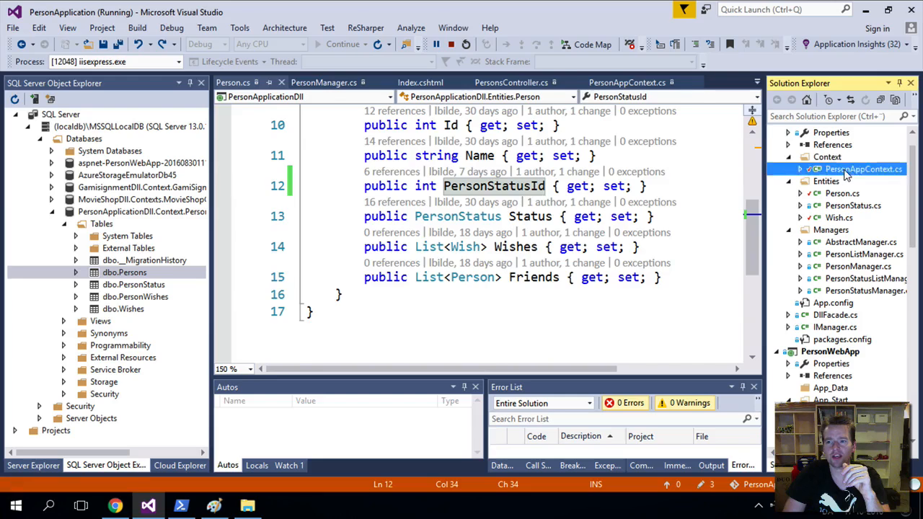